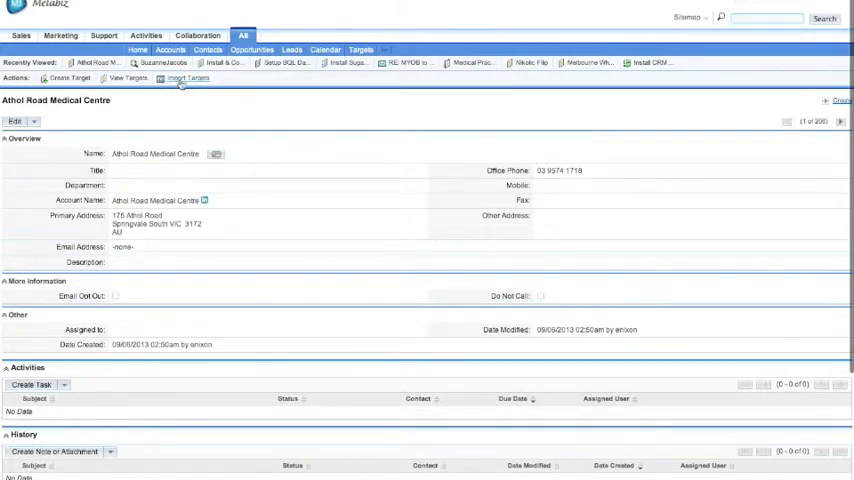
Step: Start a targets import and attach the sample CSV file for upload
left_click(188, 77)
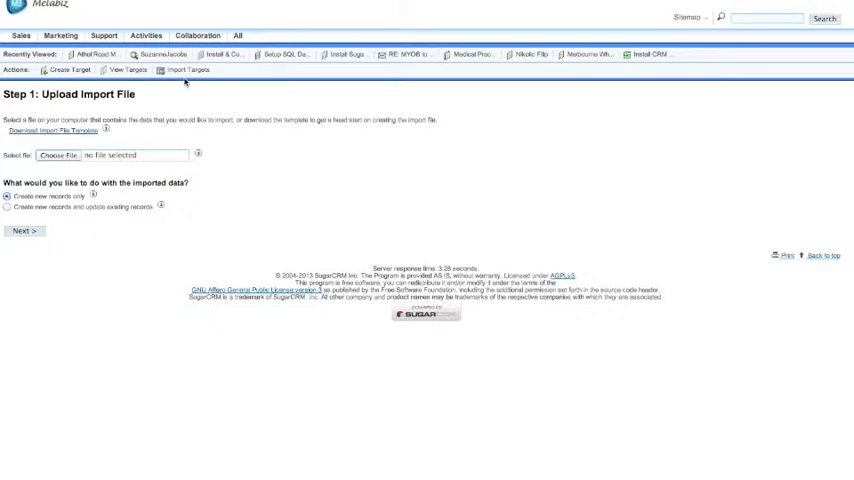
left_click(57, 155)
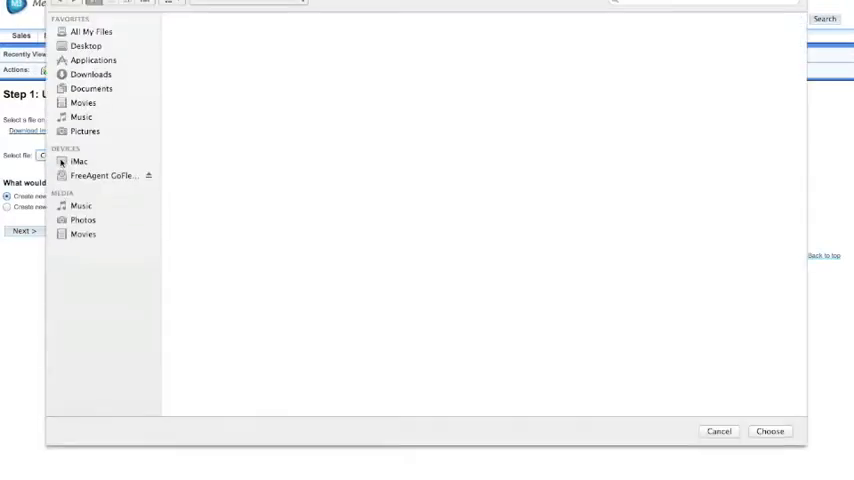
left_click(87, 46)
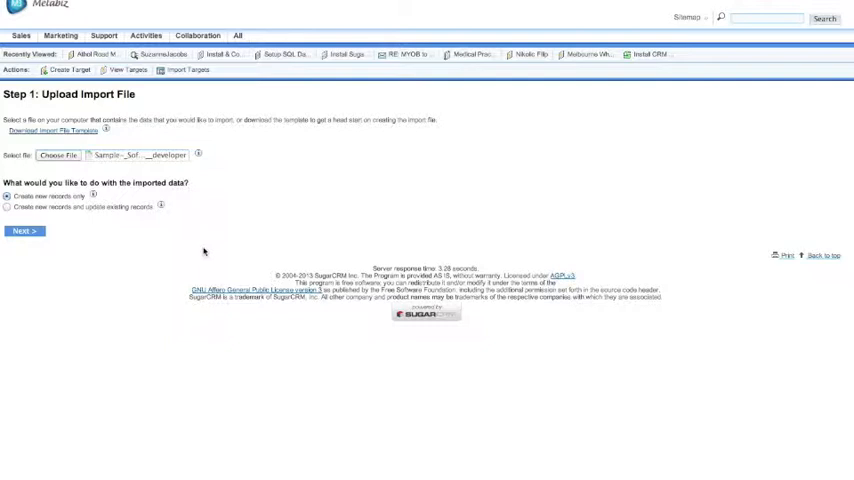
Step: Map the job title column to Description and the company name column to Account Name
left_click(24, 231)
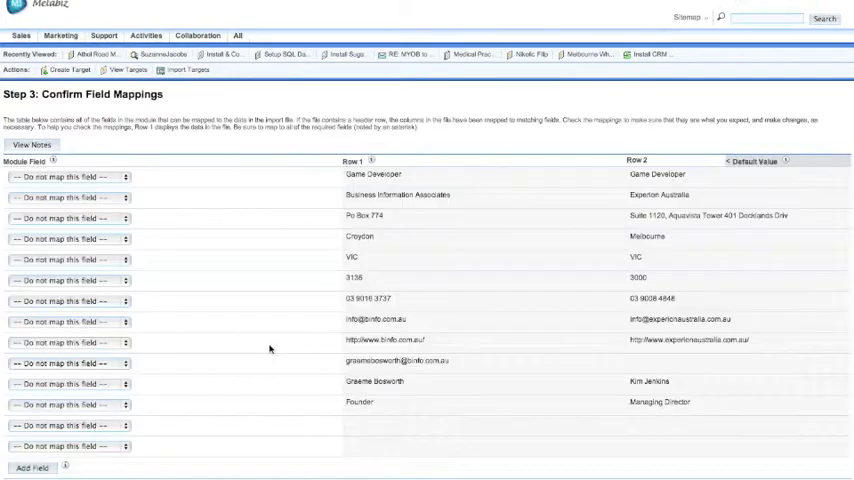
left_click(68, 177)
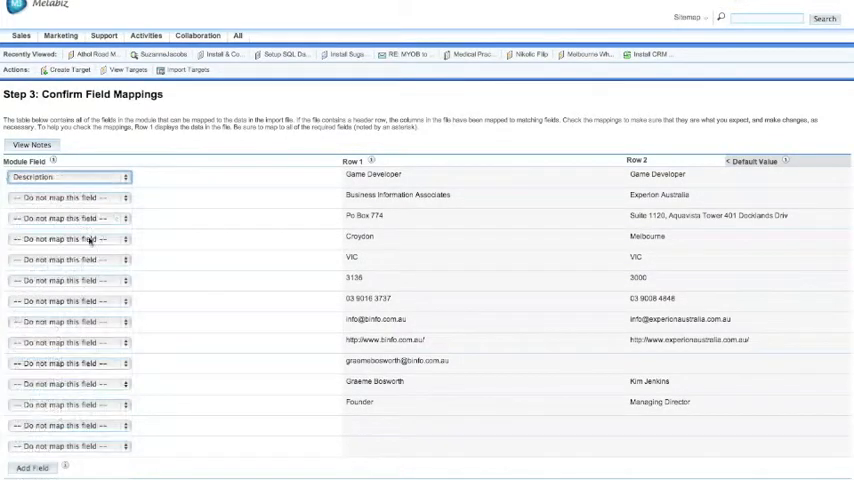
left_click(67, 197)
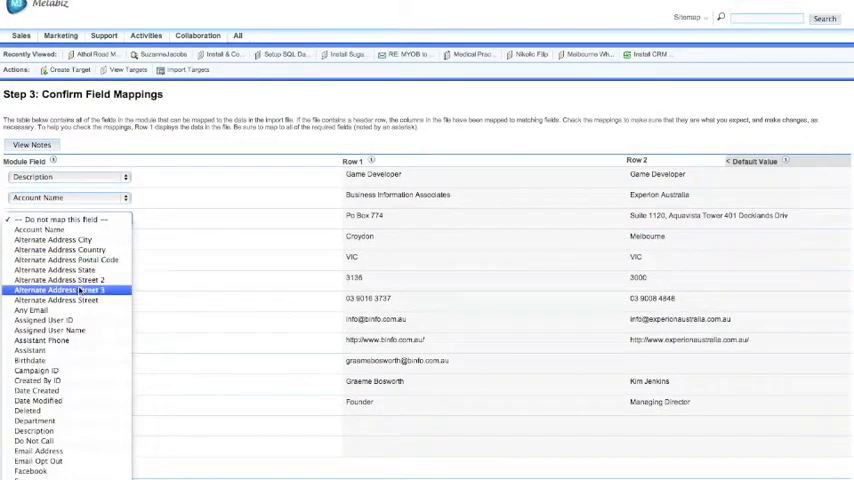
Step: Map the address columns to Alternate Address Street, City, State and Postal Code
left_click(57, 218)
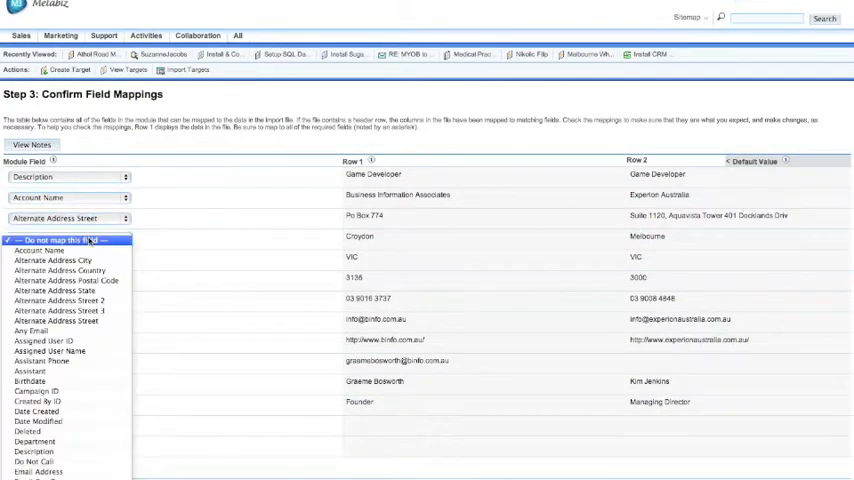
mouse_move(58, 320)
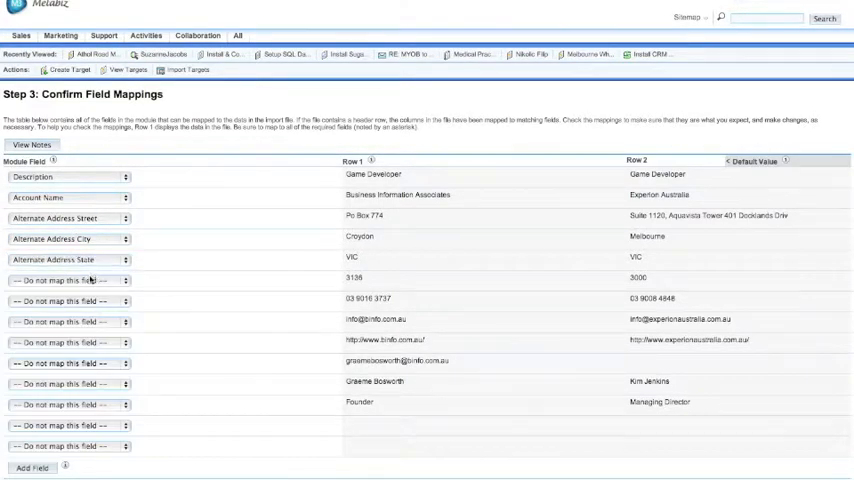
left_click(69, 280)
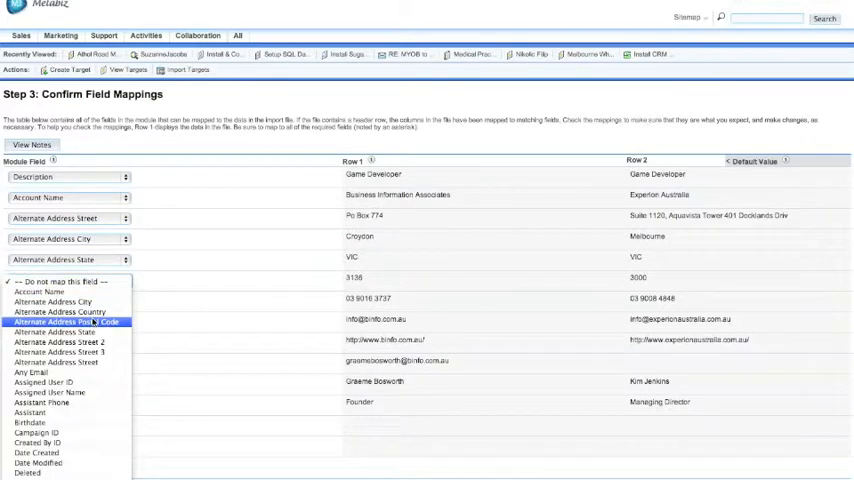
left_click(65, 321)
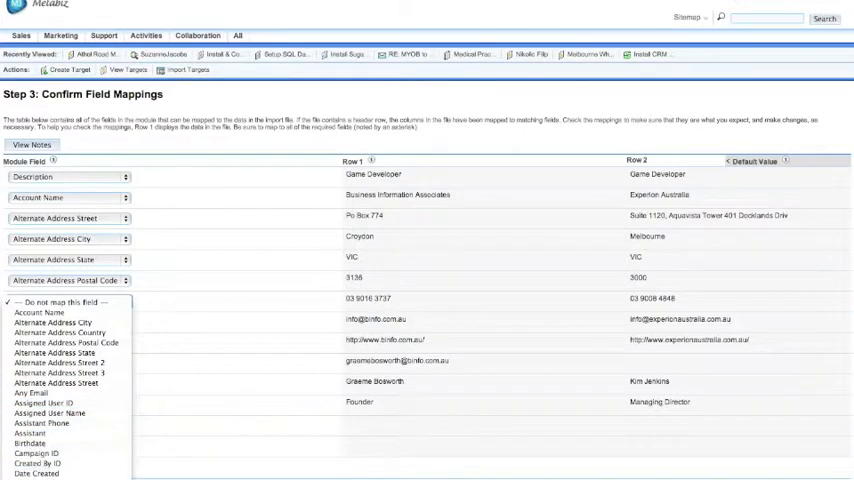
scroll("down", 3)
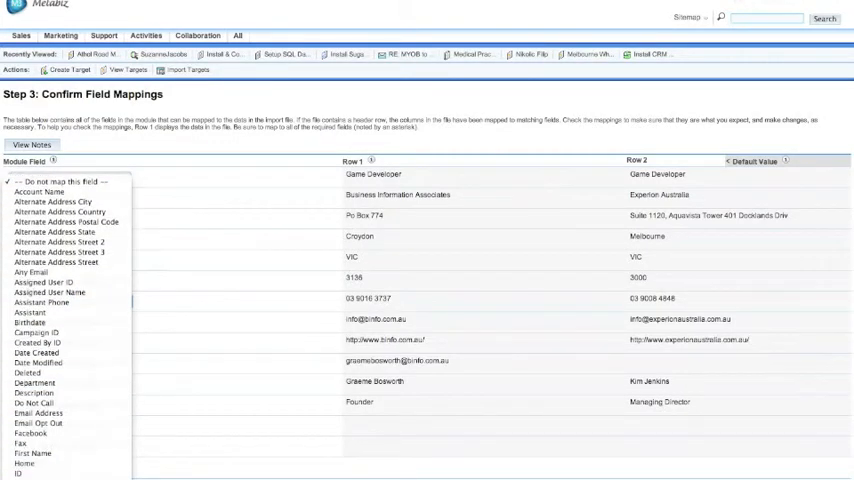
scroll("down", 3)
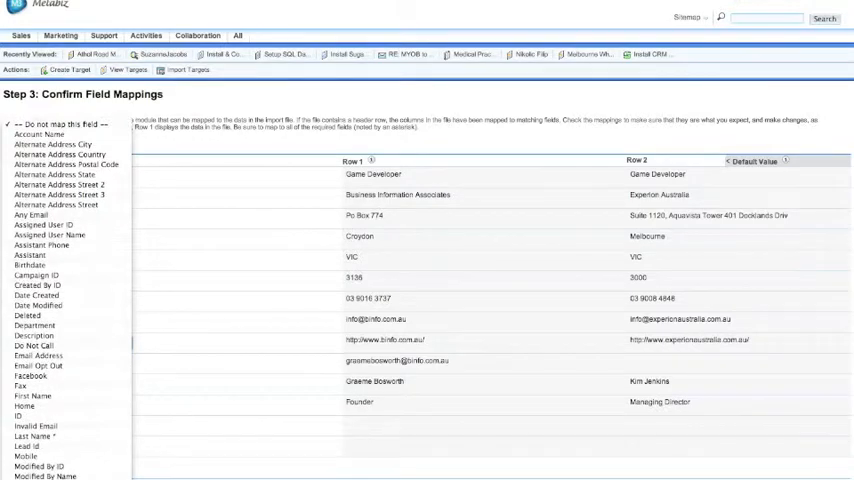
Step: Map phone, emails, website, last name and Founder columns; remap job title to Department
left_click(68, 342)
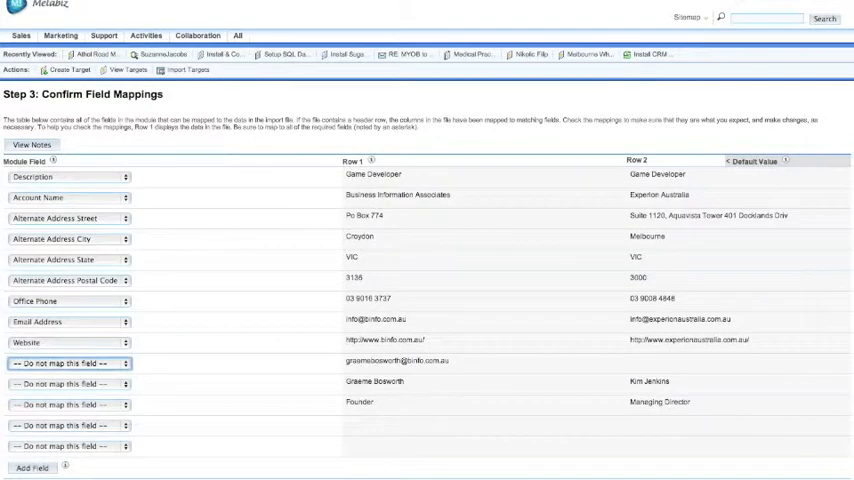
left_click(70, 363)
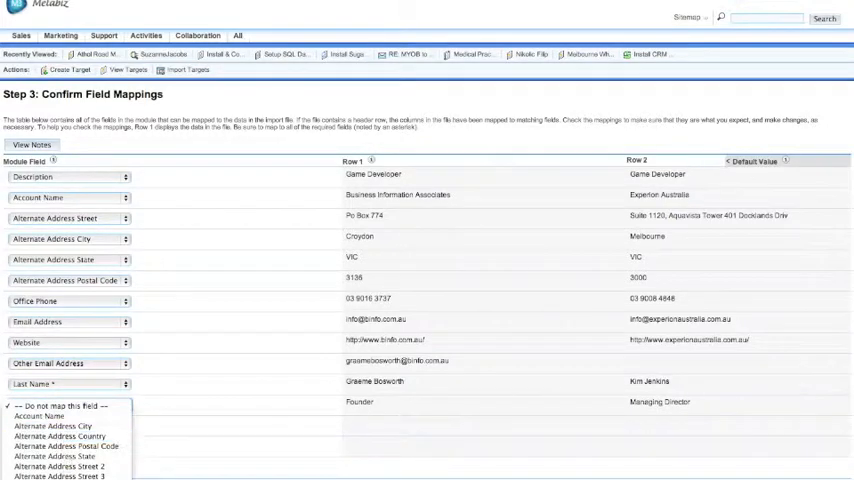
left_click(68, 342)
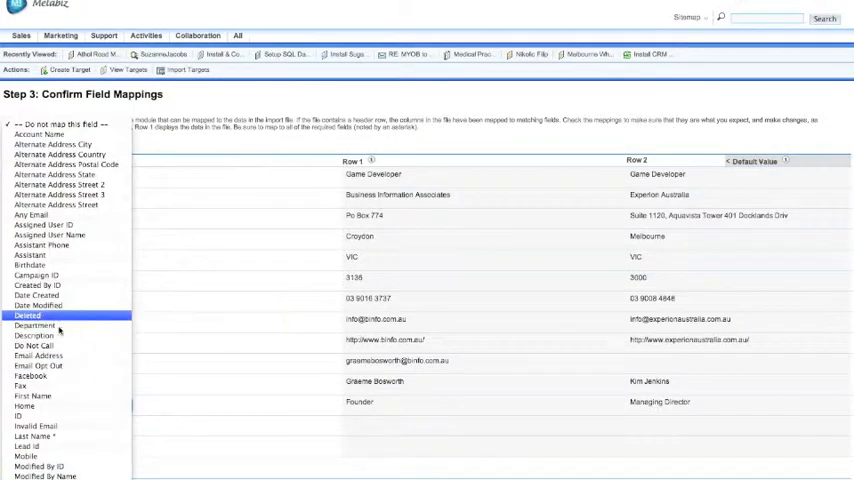
left_click(32, 335)
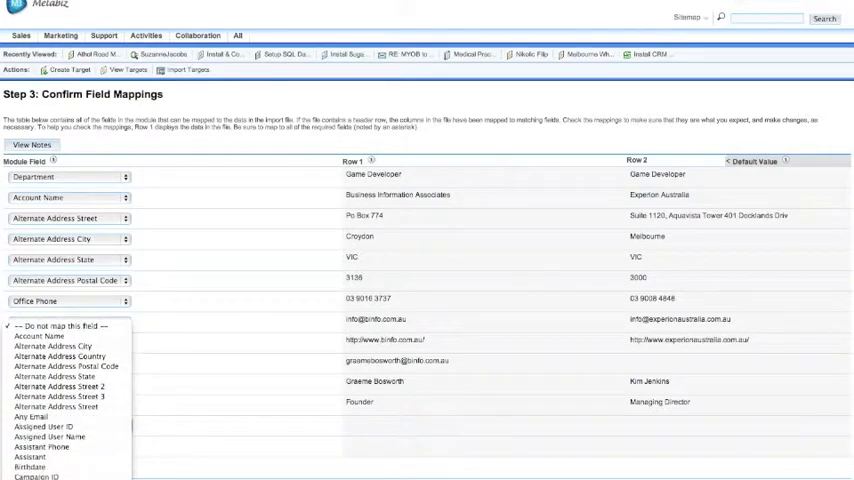
left_click(70, 177)
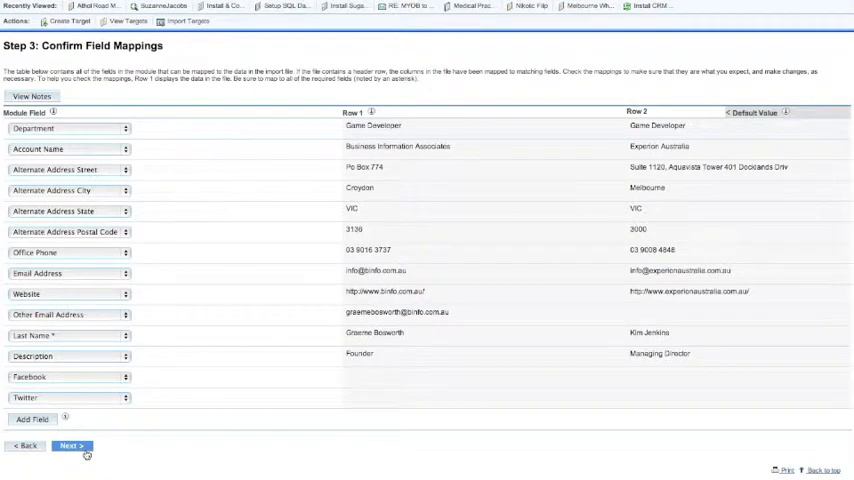
Step: Confirm the column mappings and proceed to the duplicate-check step
left_click(71, 446)
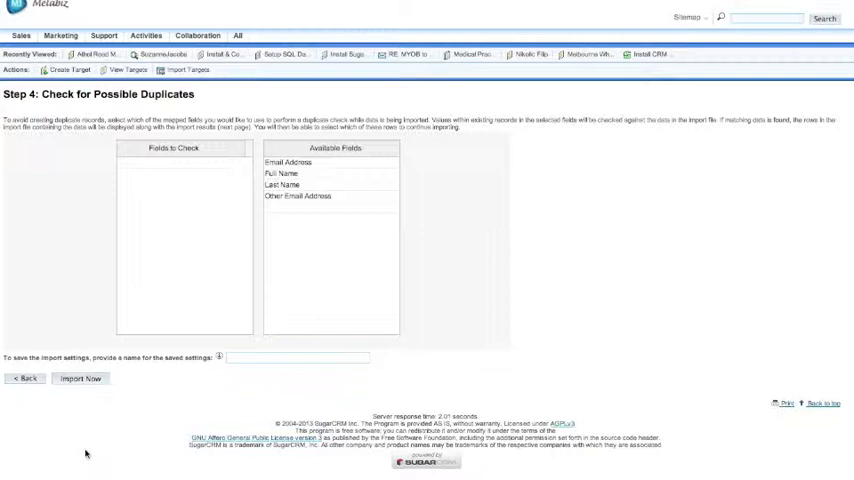
mouse_move(220, 262)
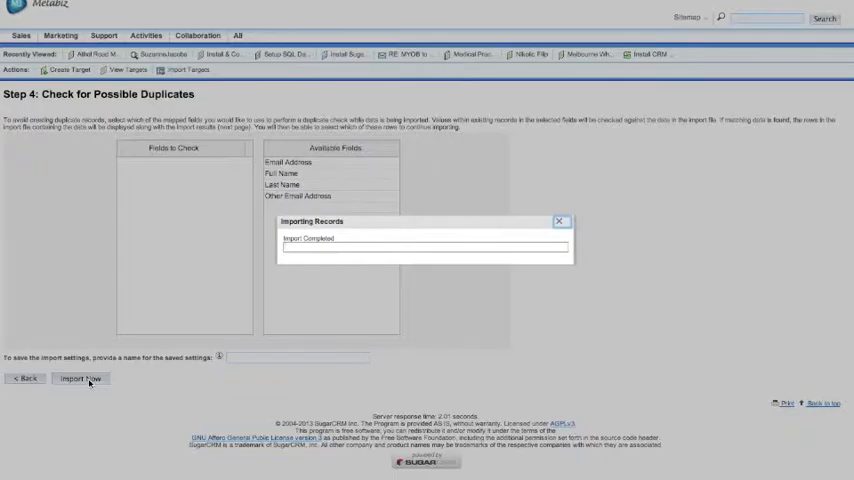
left_click(80, 378)
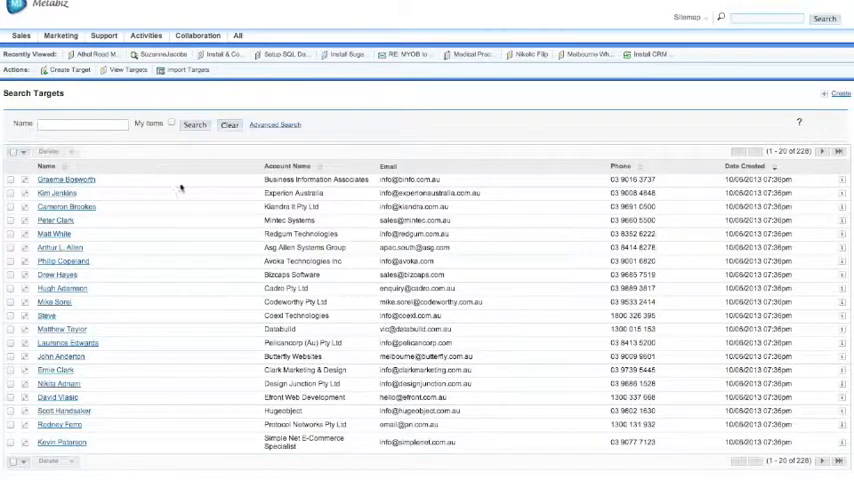
mouse_move(181, 188)
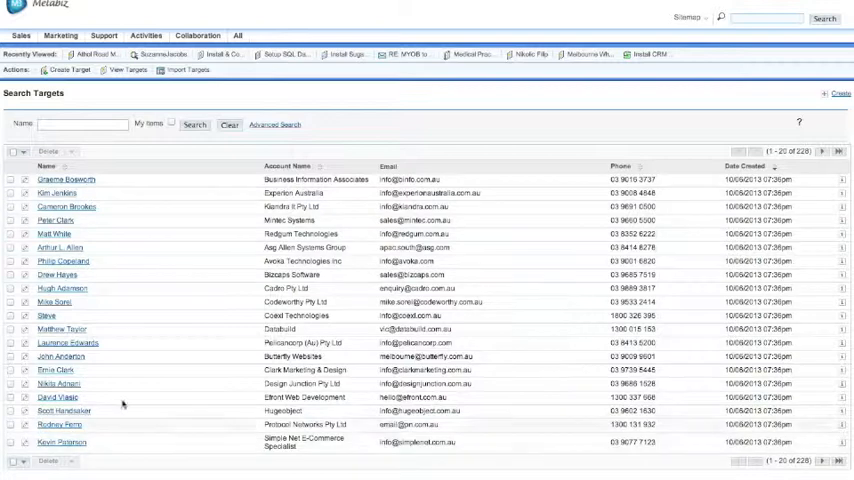
mouse_move(170, 308)
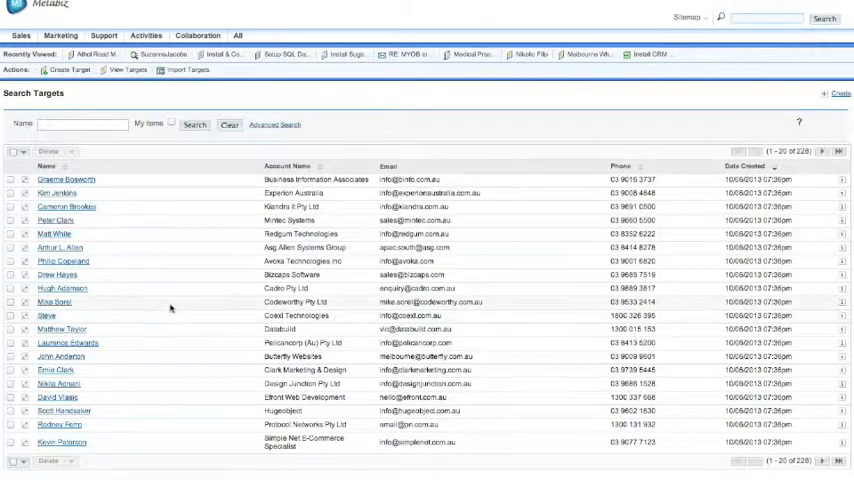